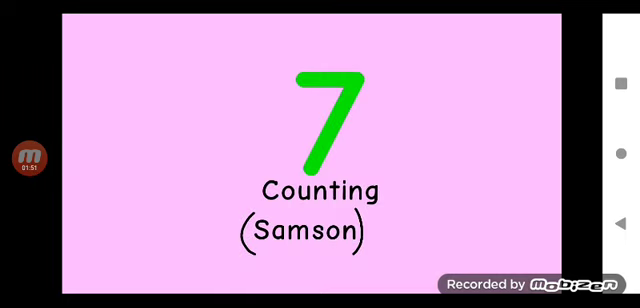
Step: Expand the floating Mobizen bubble to show the stop, pause, screenshot and close buttons
{"action": "left_click", "coordinate": [22, 155]}
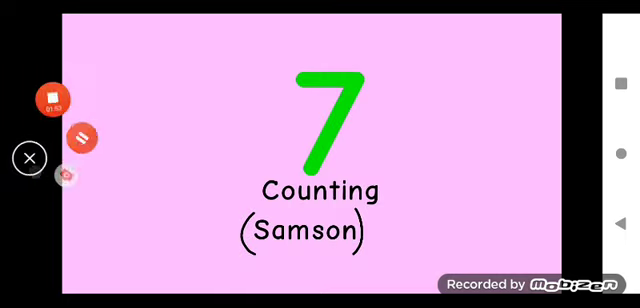